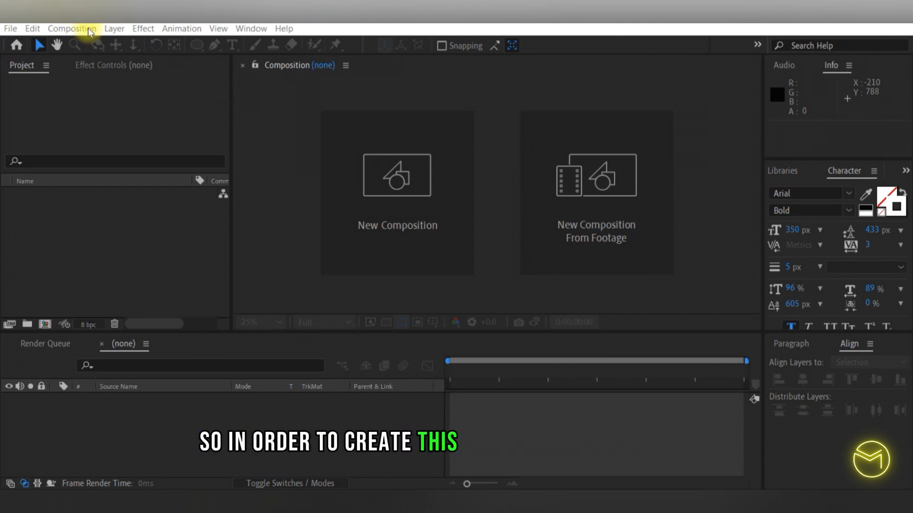
Create a new composition Comp 1 at 1920×1080, 24 fps, five seconds long
click(71, 28)
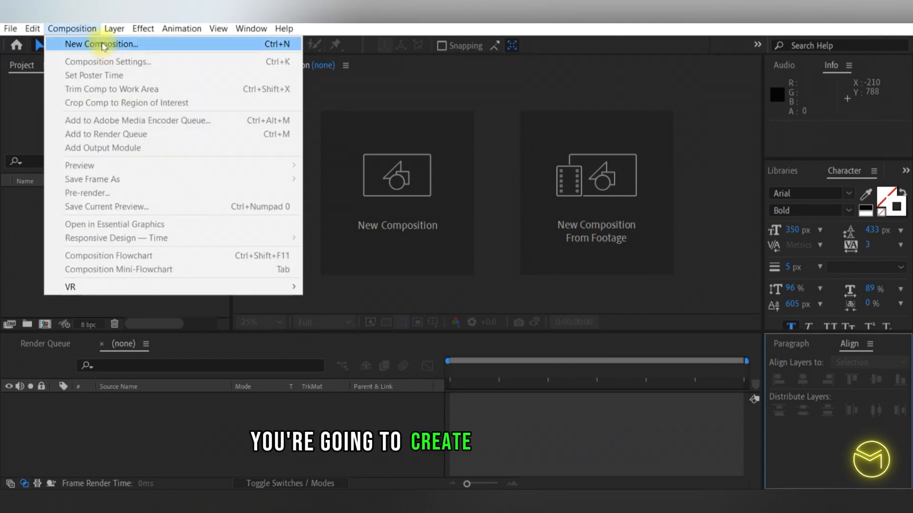
click(102, 44)
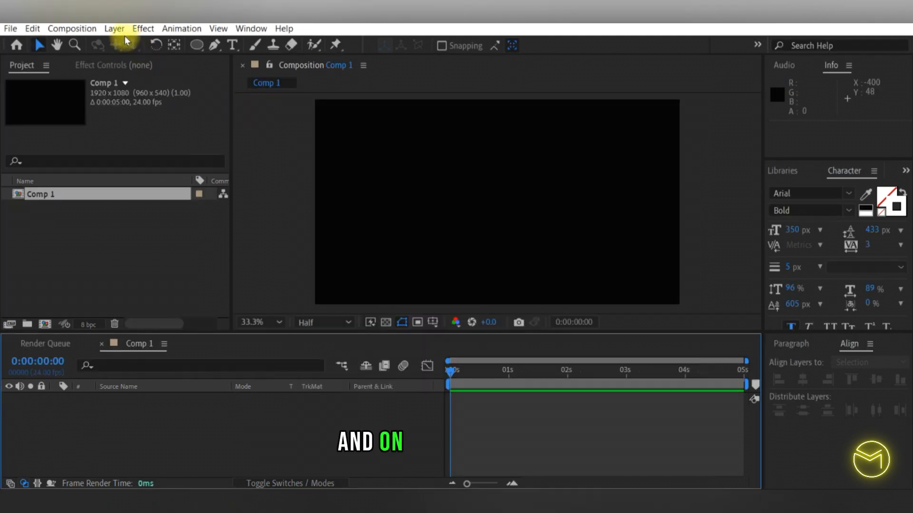
click(114, 28)
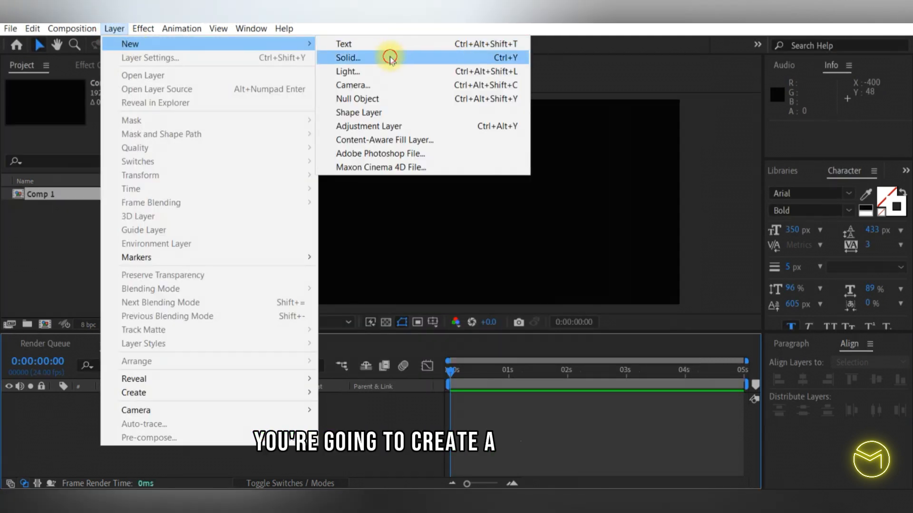
Add a solid layer and give it a blue 4-Color Gradient background
click(347, 57)
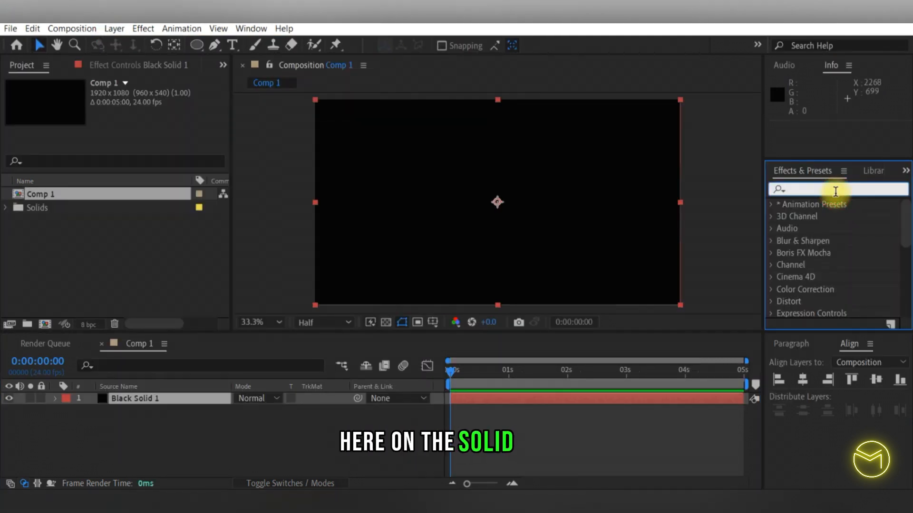
text(4)
text(grad)
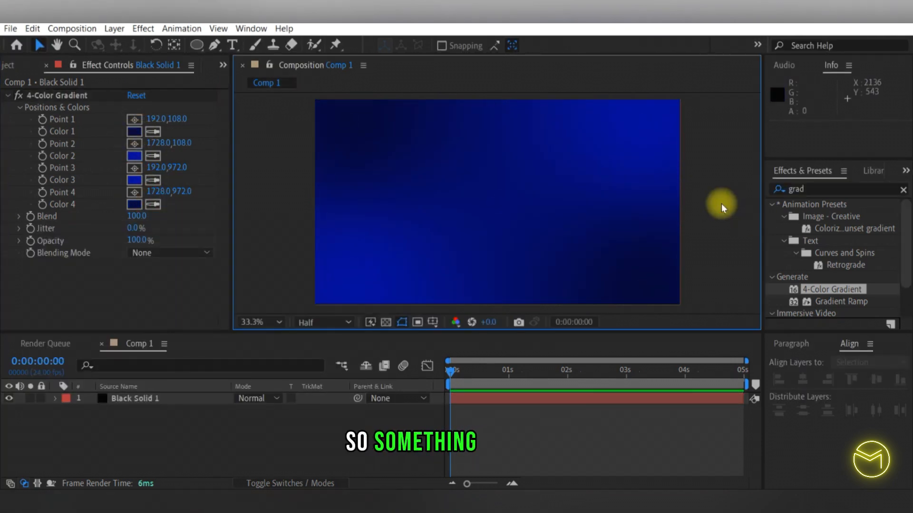
click(114, 28)
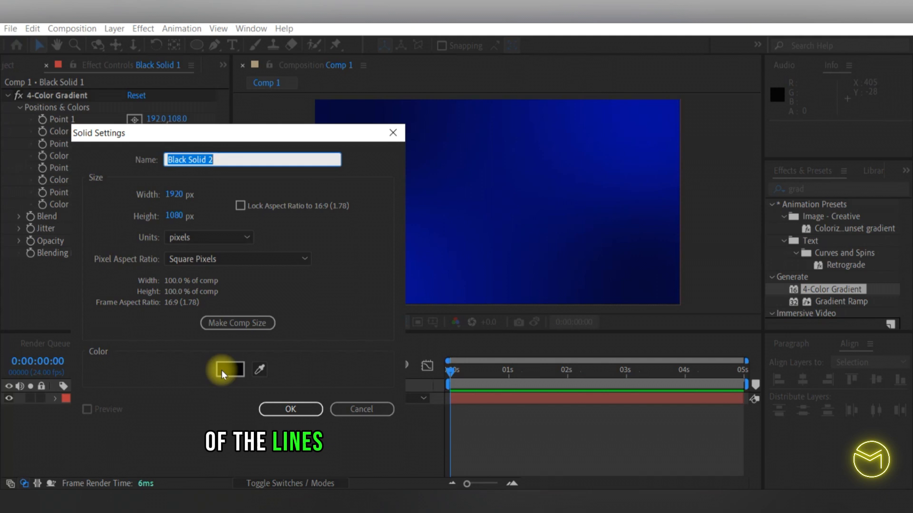
Add a lime green solid above the gradient and find CC Star Burst in effects
click(229, 370)
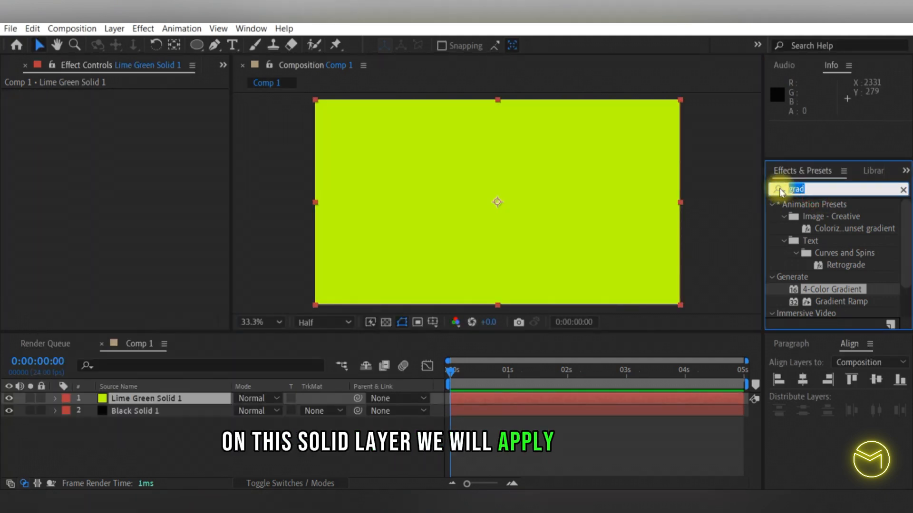
text(star bu)
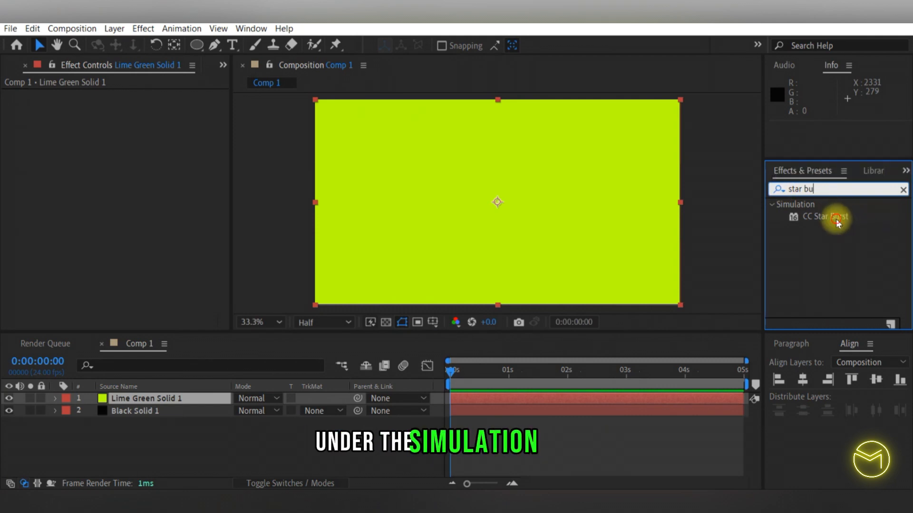
Apply CC Star Burst with Scatter 250, Speed 0.5, Grid Spacing 25 and Size 30
double_click(826, 216)
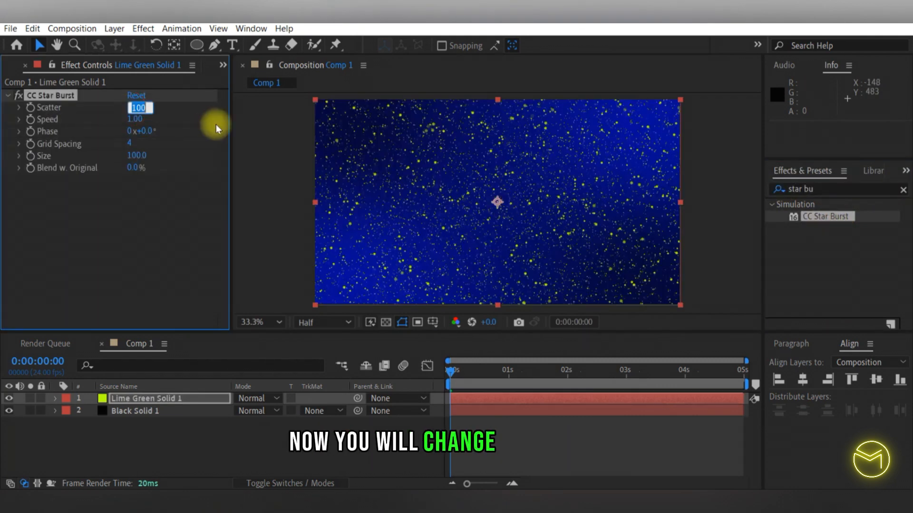
text(250.)
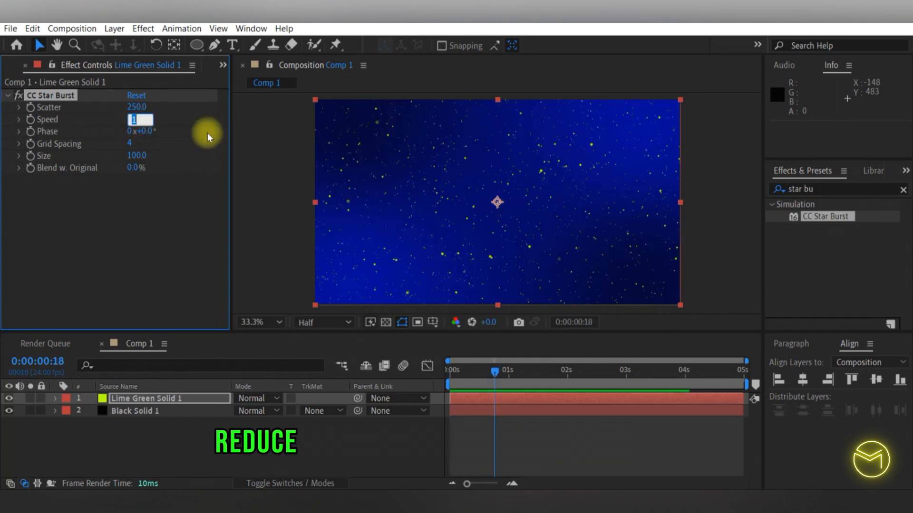
text(0.50)
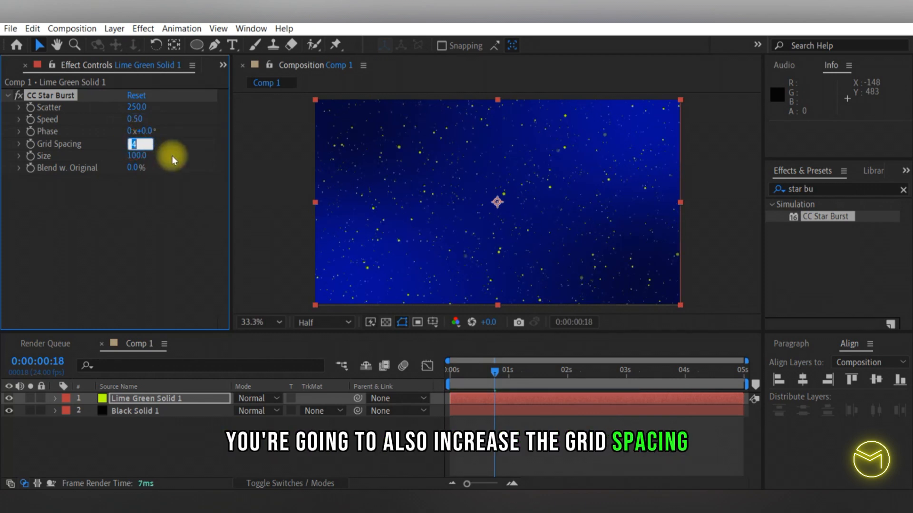
text(25)
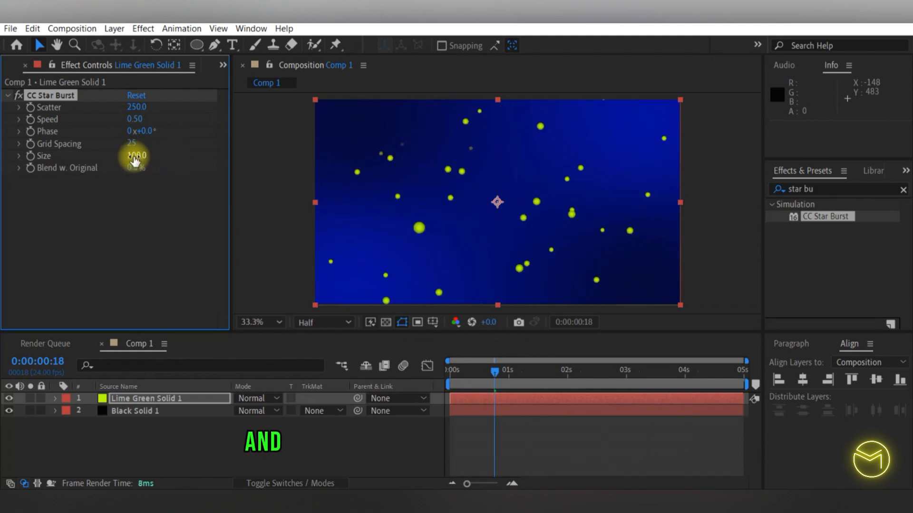
text(3)
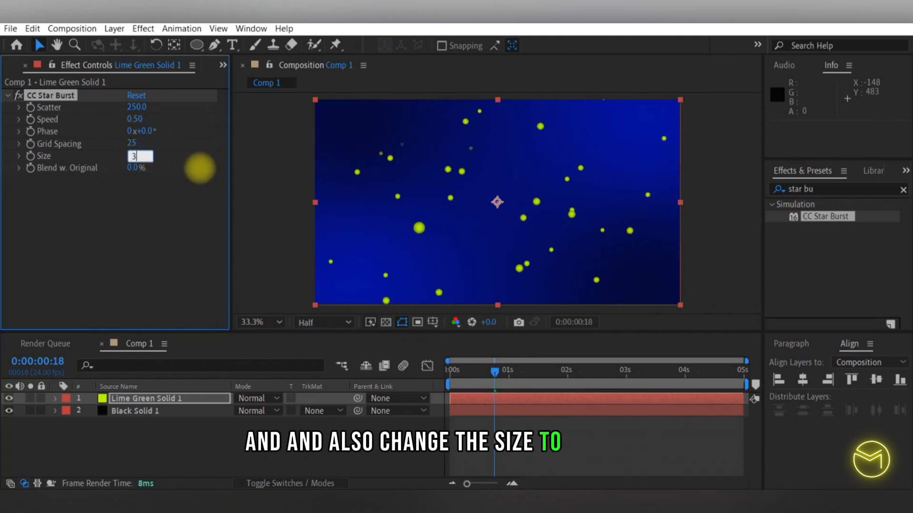
text(30.0)
click(840, 189)
text(cc l)
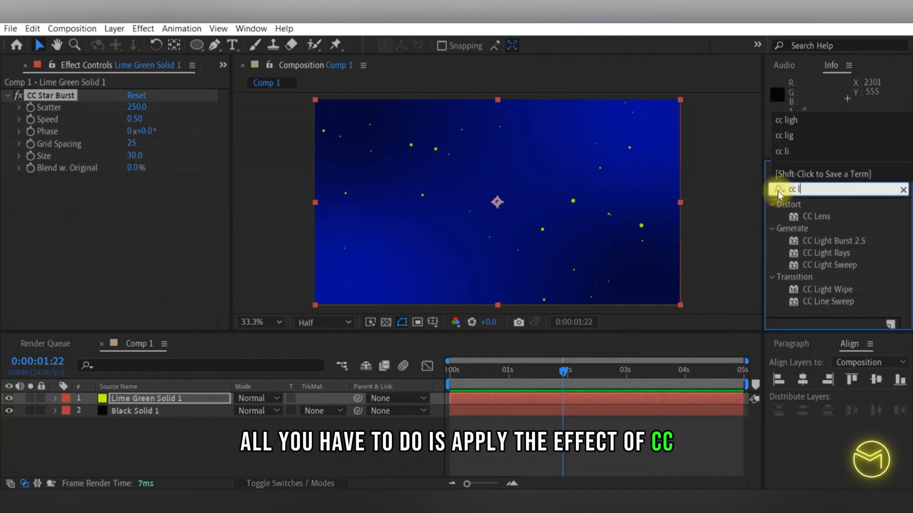
Apply CC Light Burst 2.5 with Ray Length −100 to streak the stars outward
double_click(835, 216)
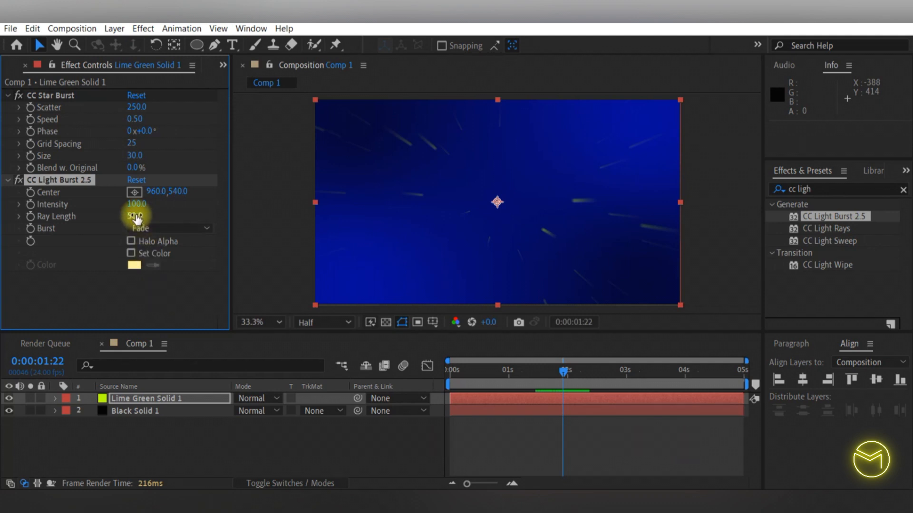
click(140, 216)
text(-100)
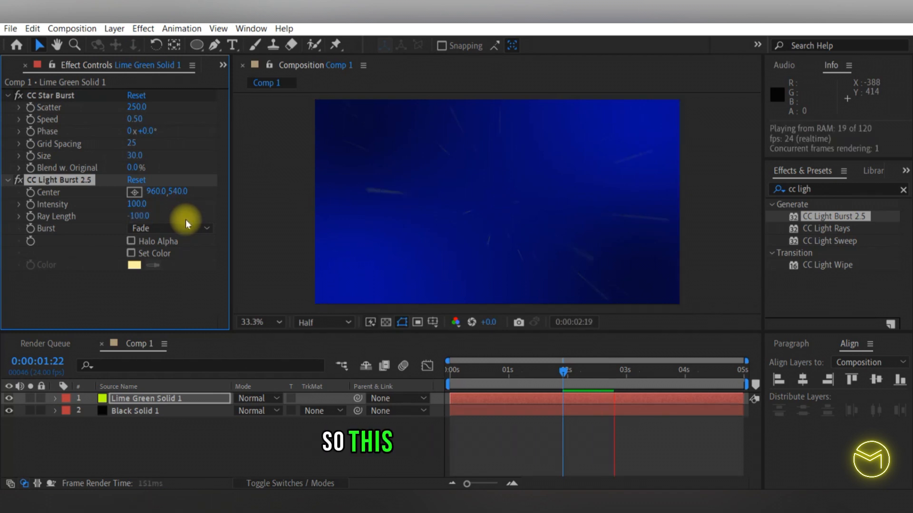
click(59, 179)
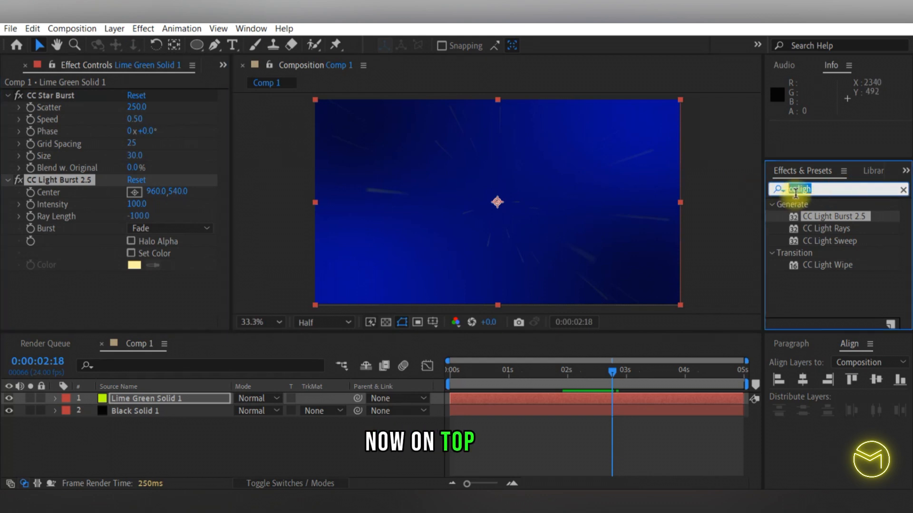
Apply Matte Choker with Choke 1 at −127 for crisp yellow light lines
text(matte)
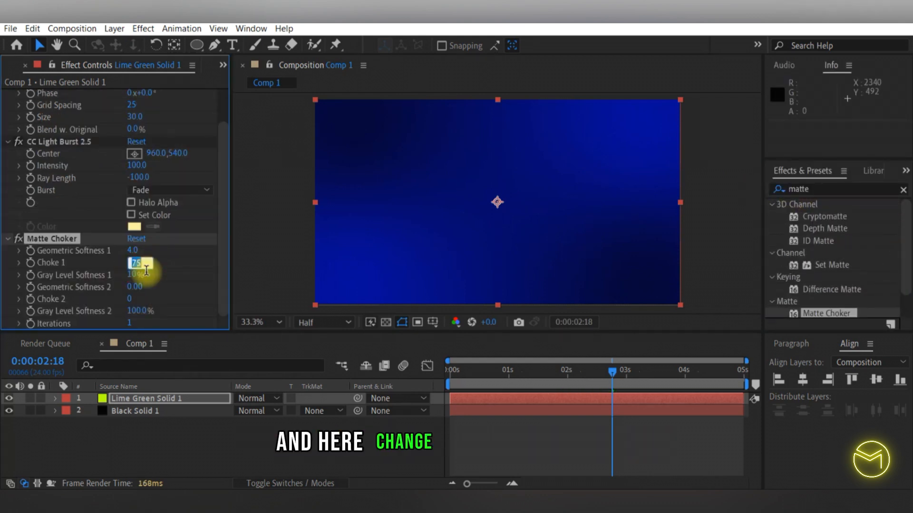
text(-1)
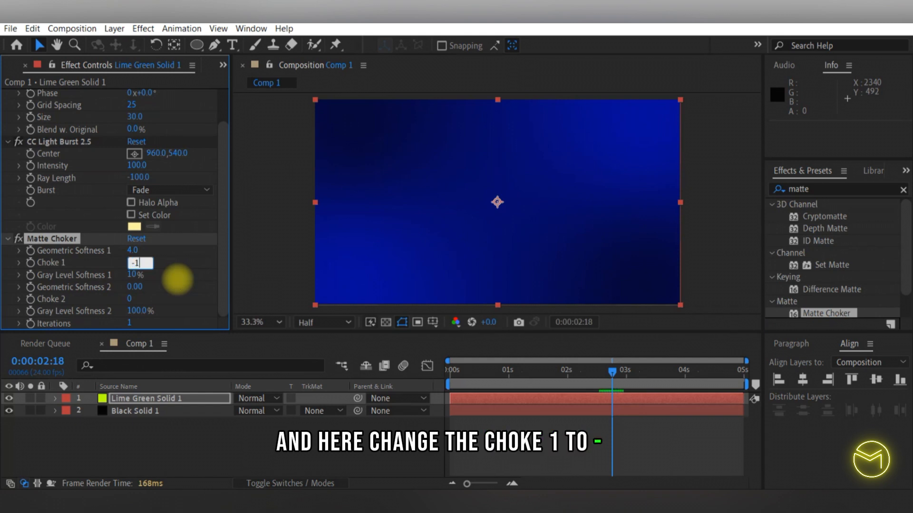
text(127)
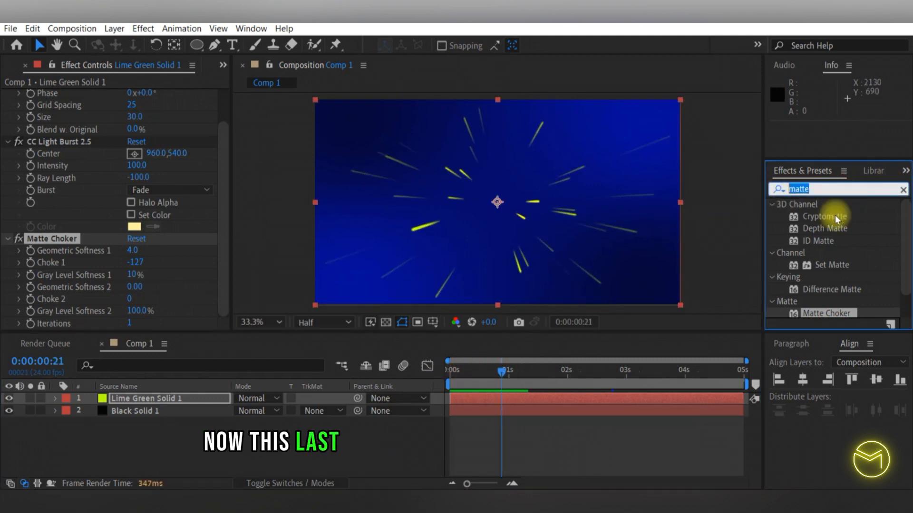
Apply a Glow effect with Glow Radius 200 to the streak layer
text(glow)
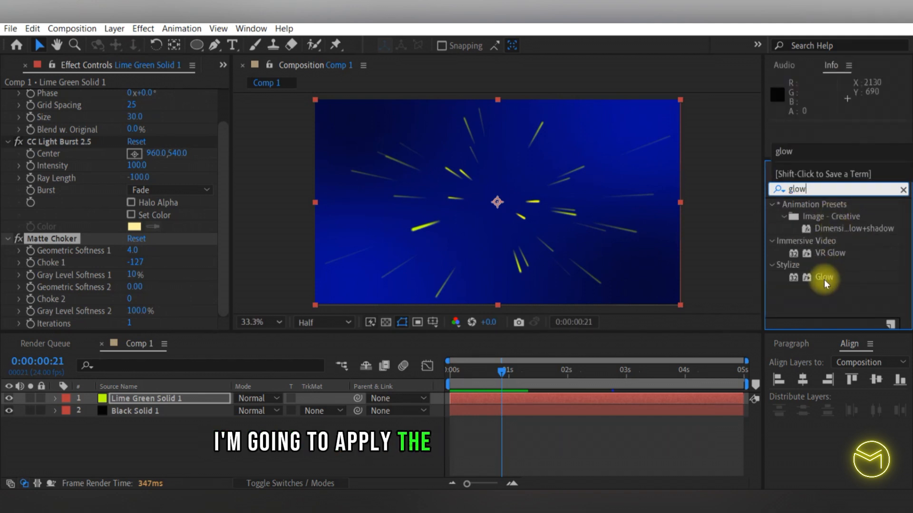
double_click(825, 277)
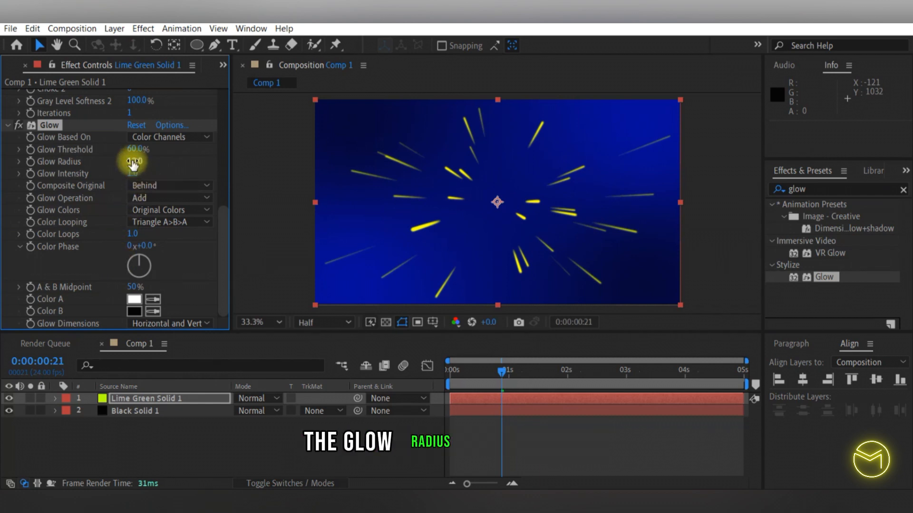
text(200)
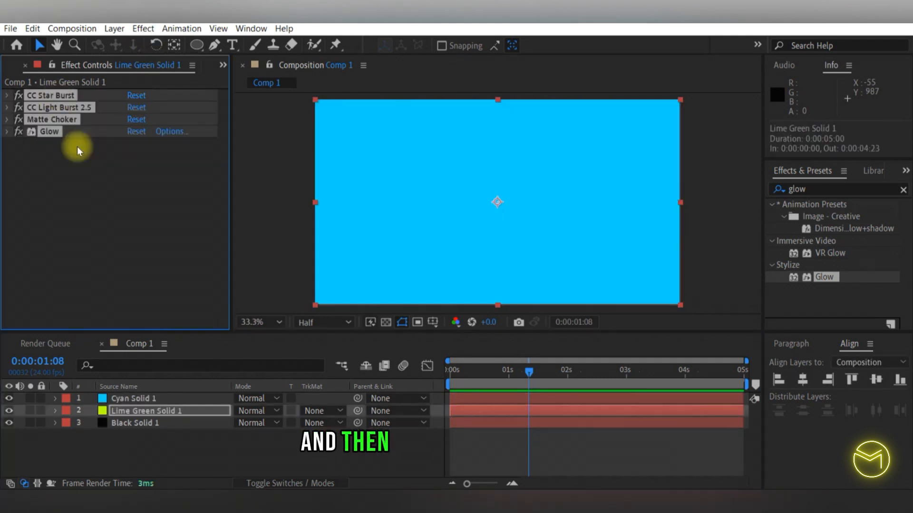
Copy the four effects onto a new cyan solid with Grid Spacing 20 and preview
click(133, 398)
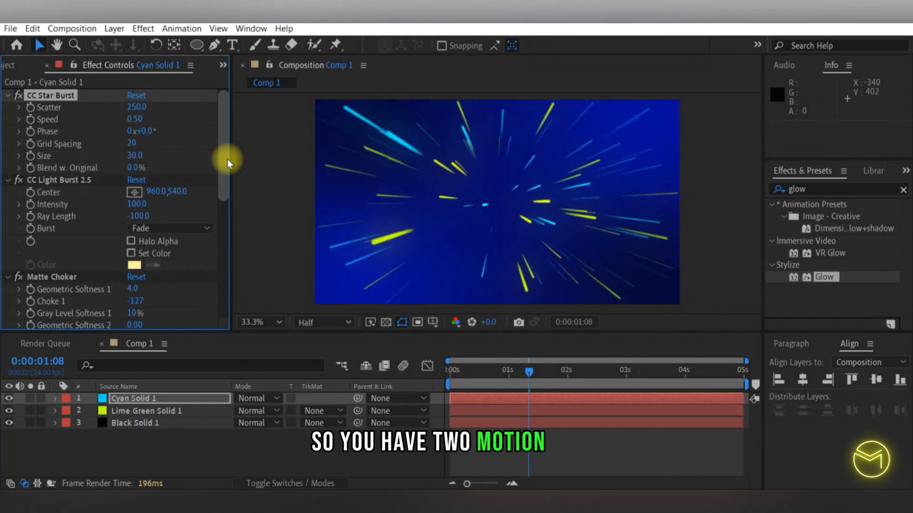
key(space)
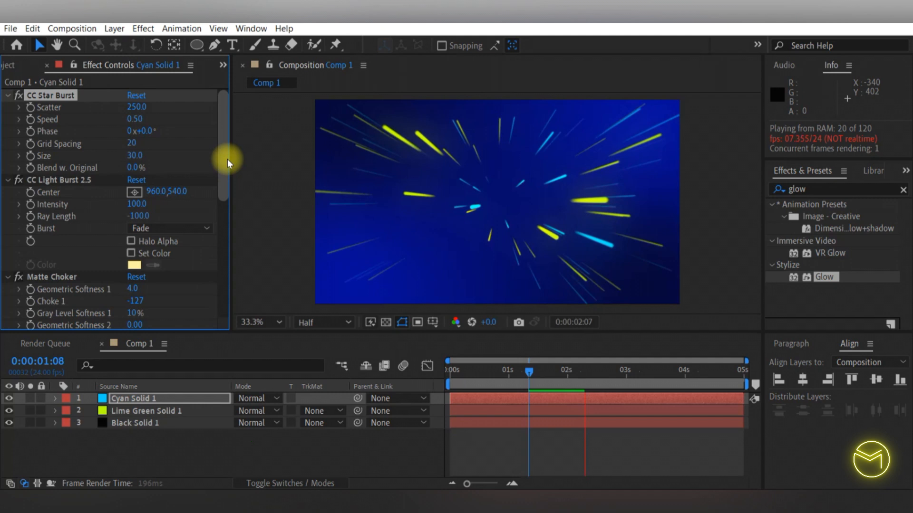